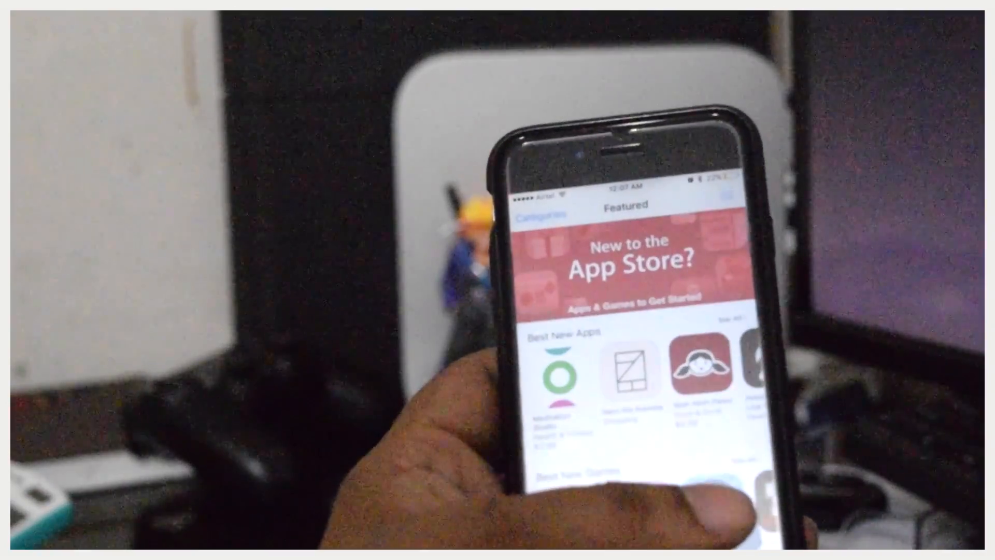
Step: Reopen the App Store from the home screen to reach the Explore page of app categories
scroll(down, 3)
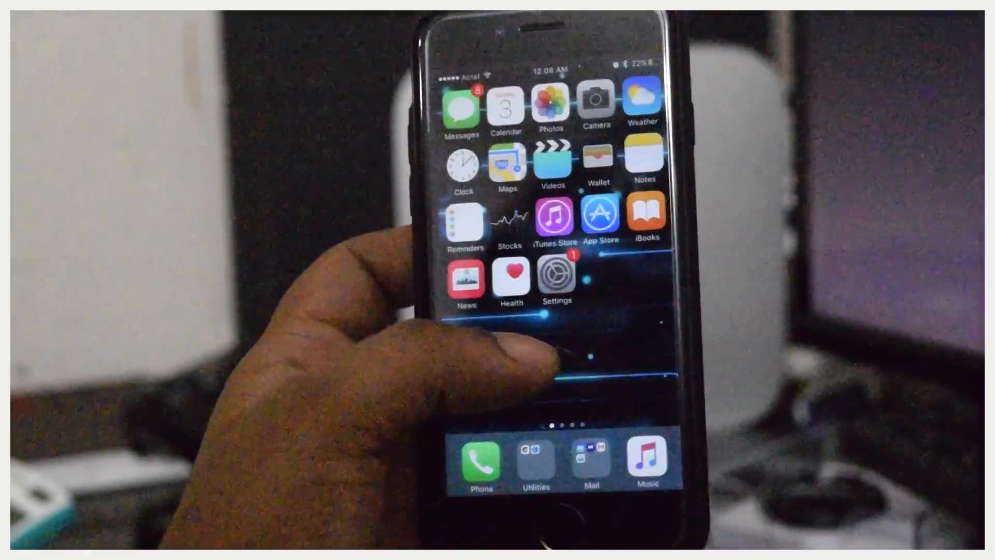
click(597, 219)
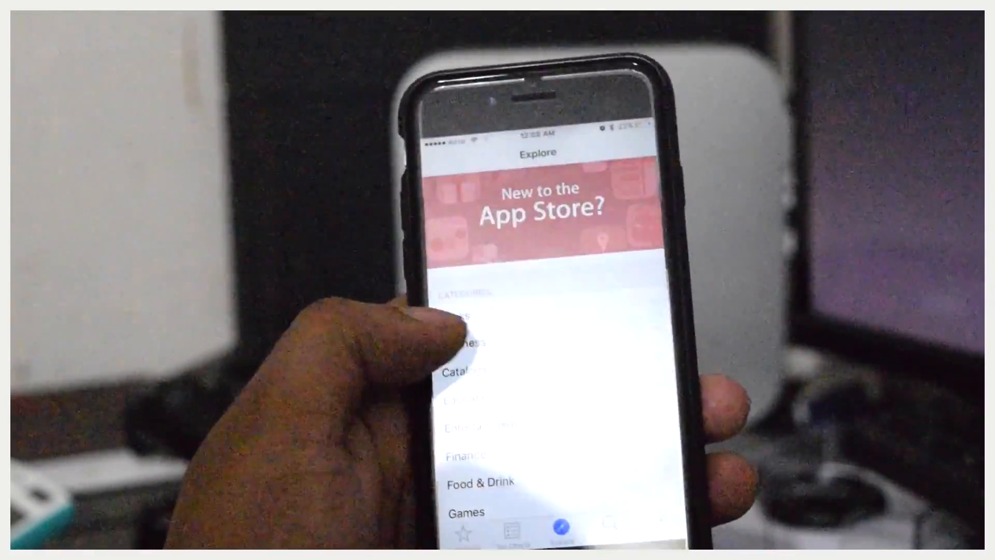